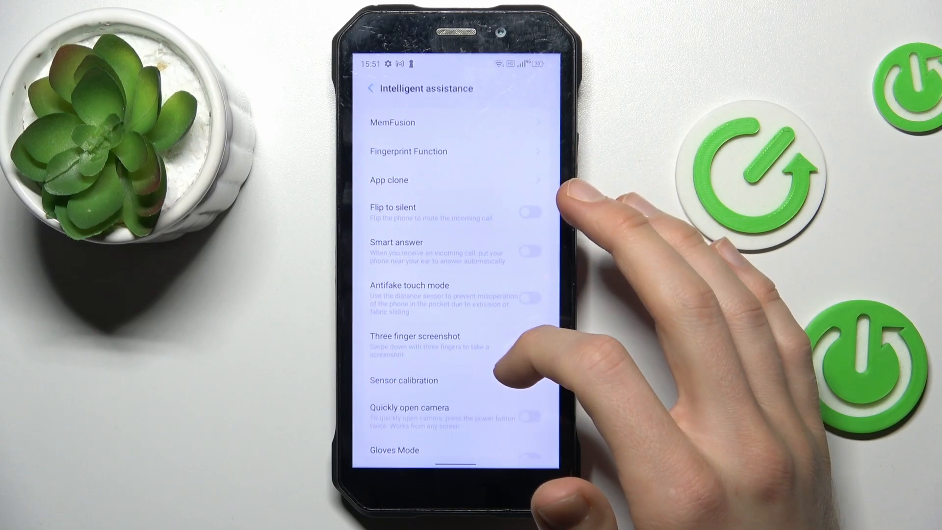
Reach Touch and hold delay via Accessibility > Timing controls, revealing the Short, Medium and Long choices.
scroll(down, 3)
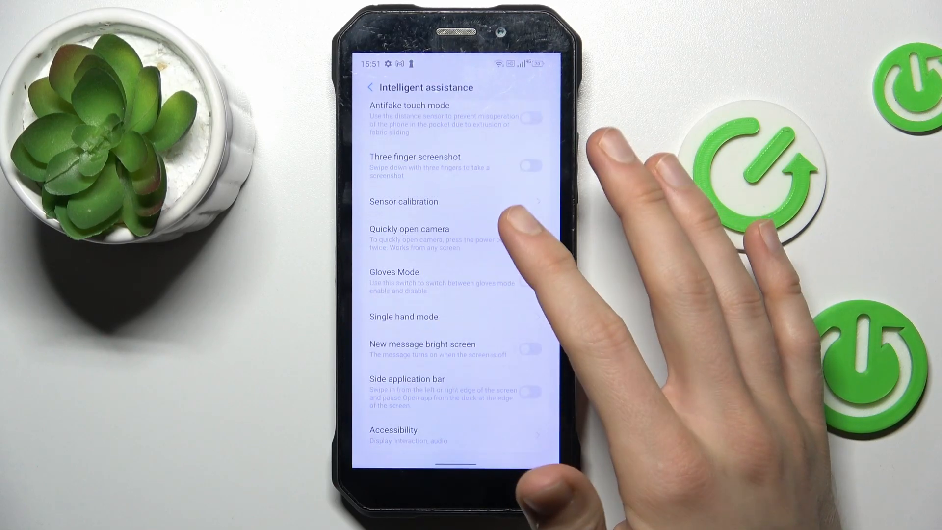
click(421, 435)
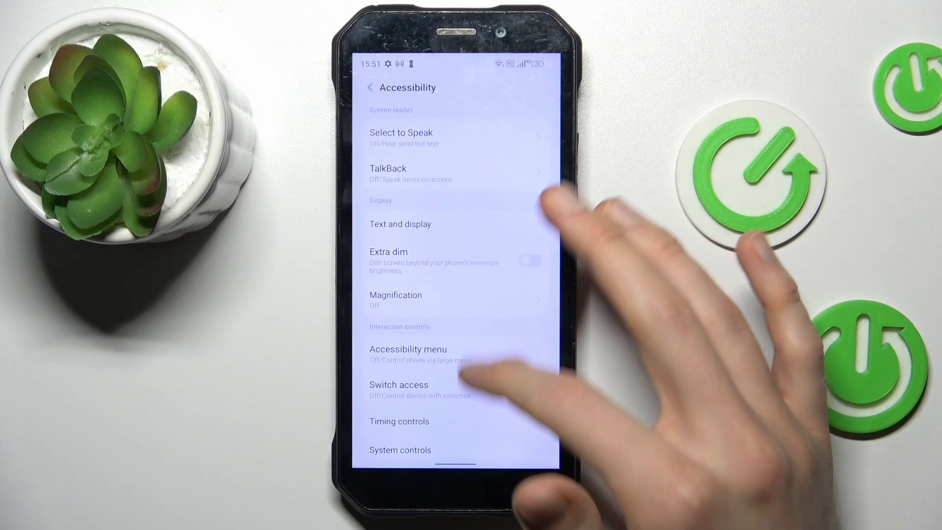
click(398, 421)
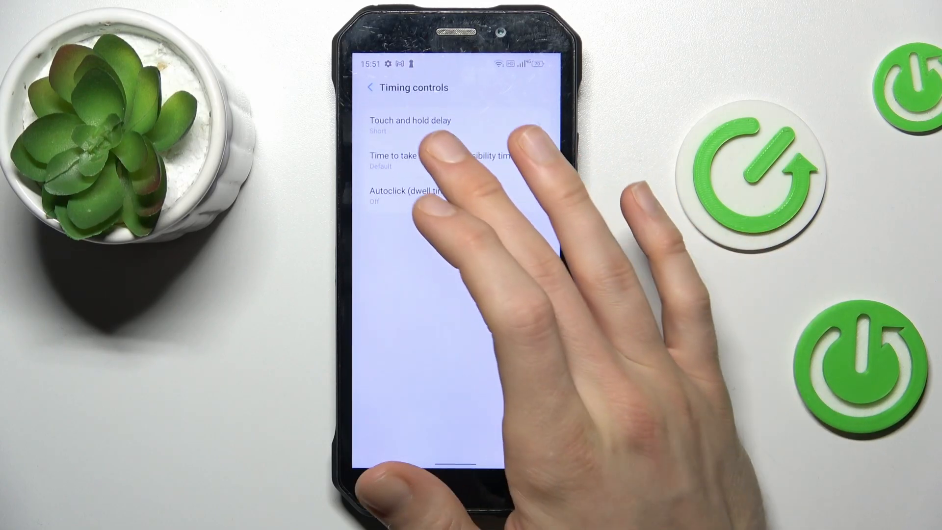
click(409, 125)
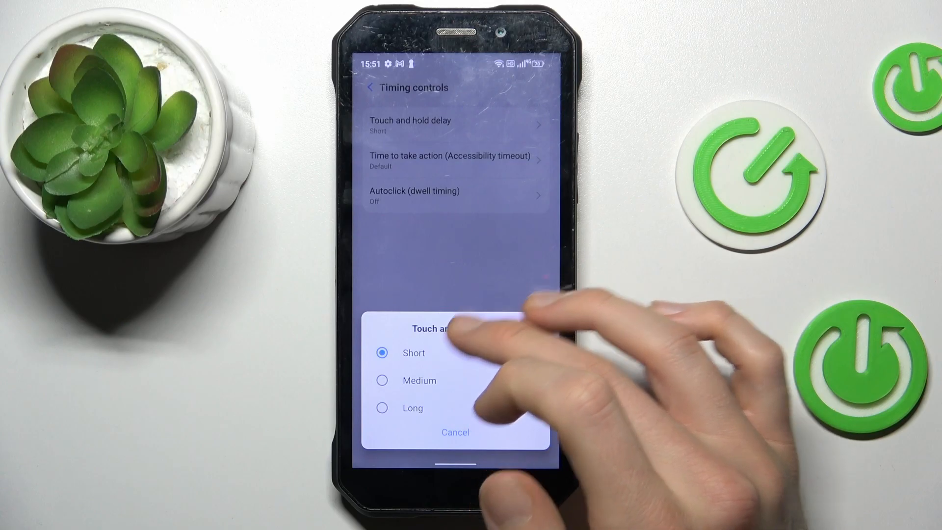